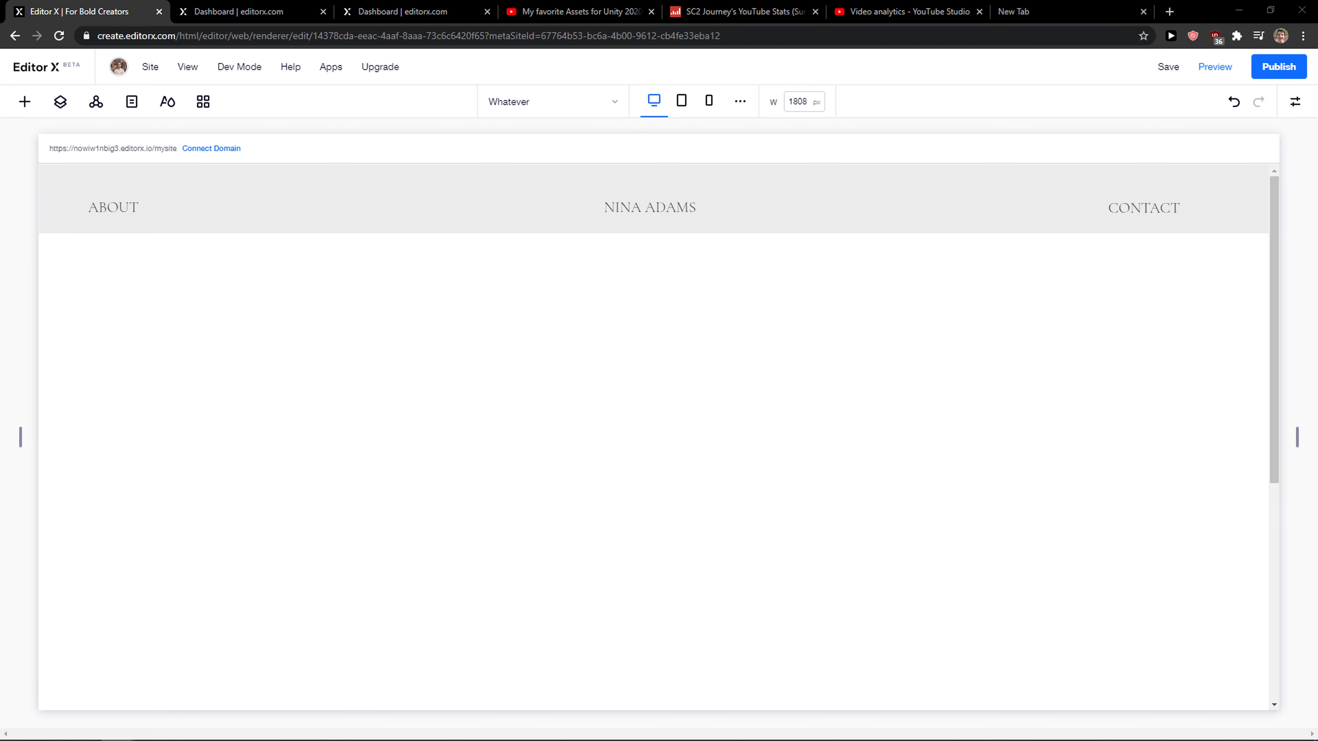
Browse Decorative, then add an HTML iFrame from the Embed & Social category to the page
click(805, 313)
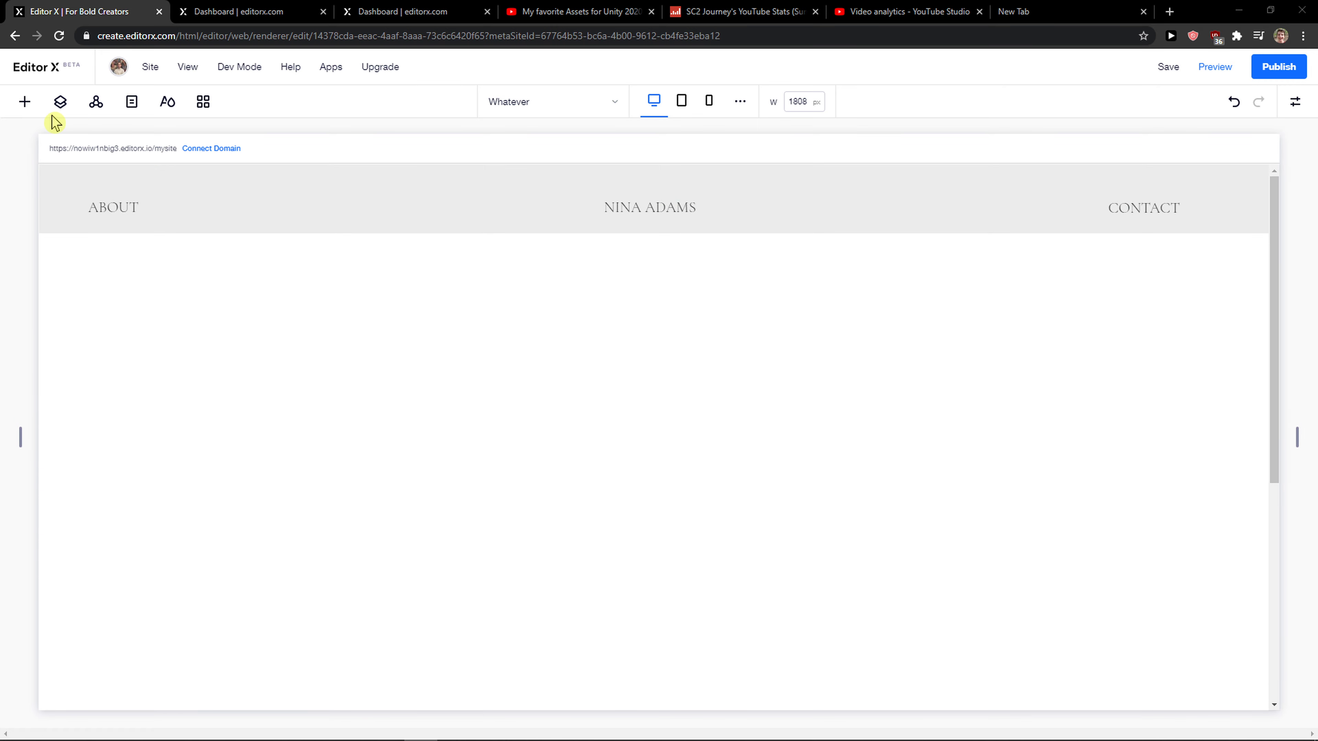
mouse_move(25, 101)
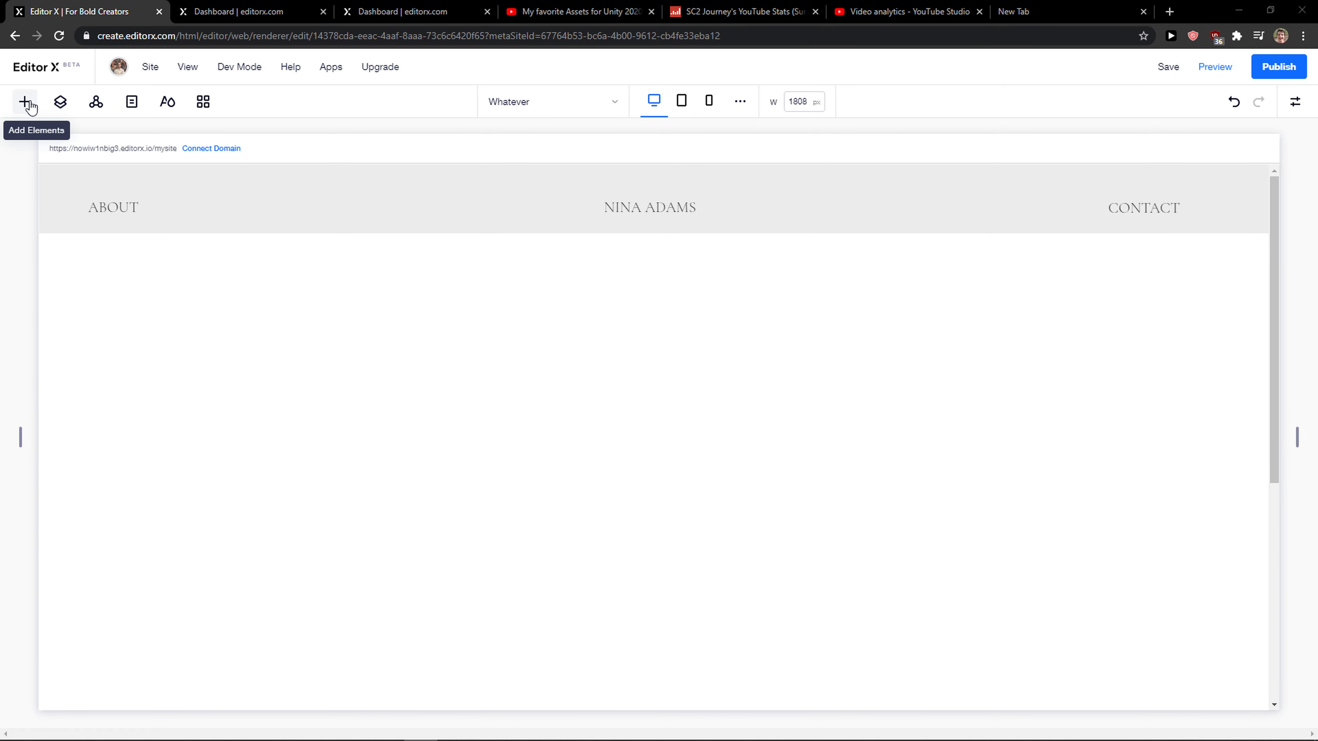
click(25, 102)
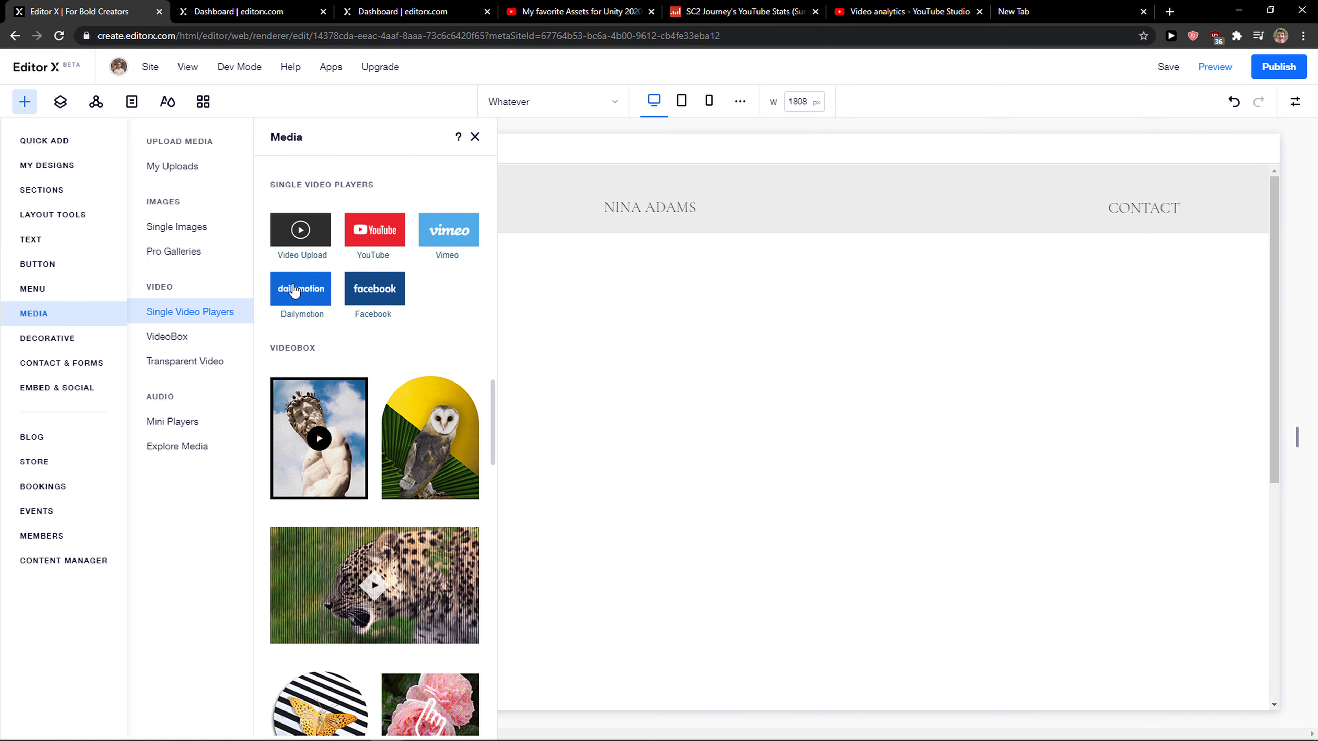
mouse_move(193, 341)
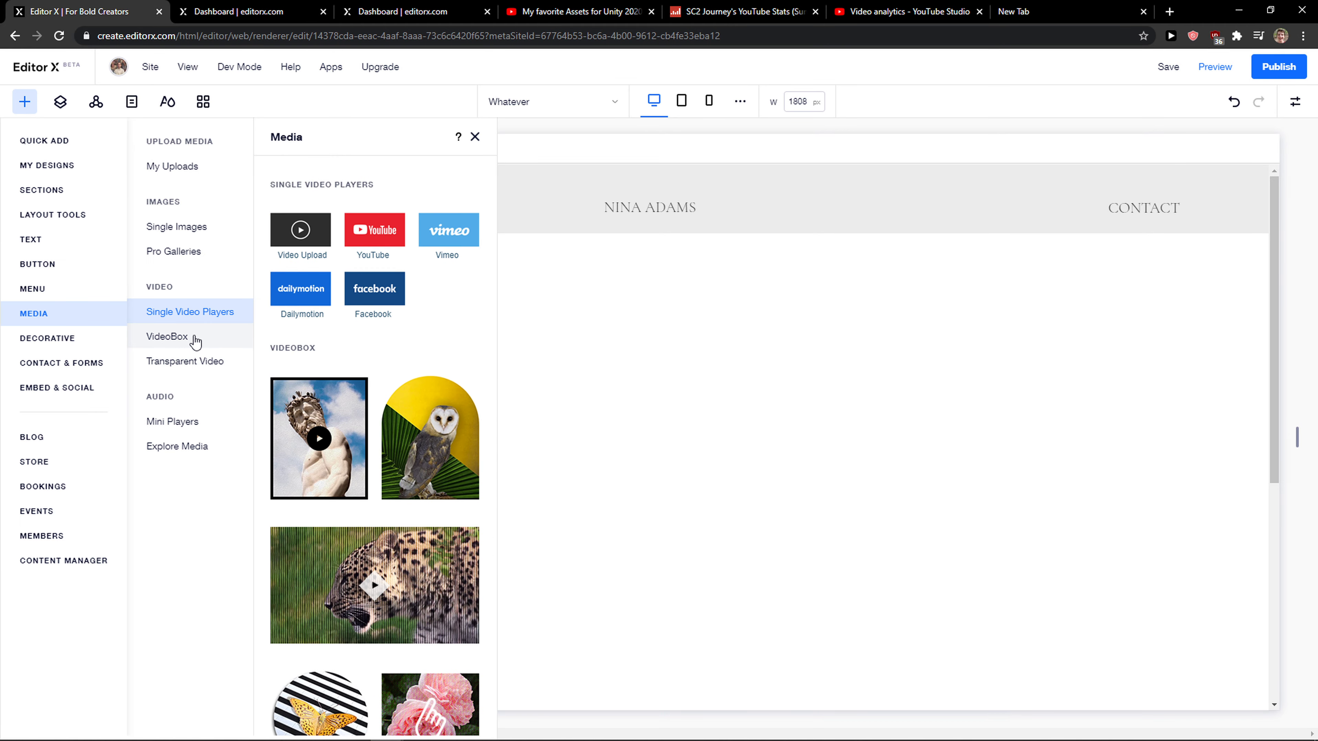
mouse_move(193, 325)
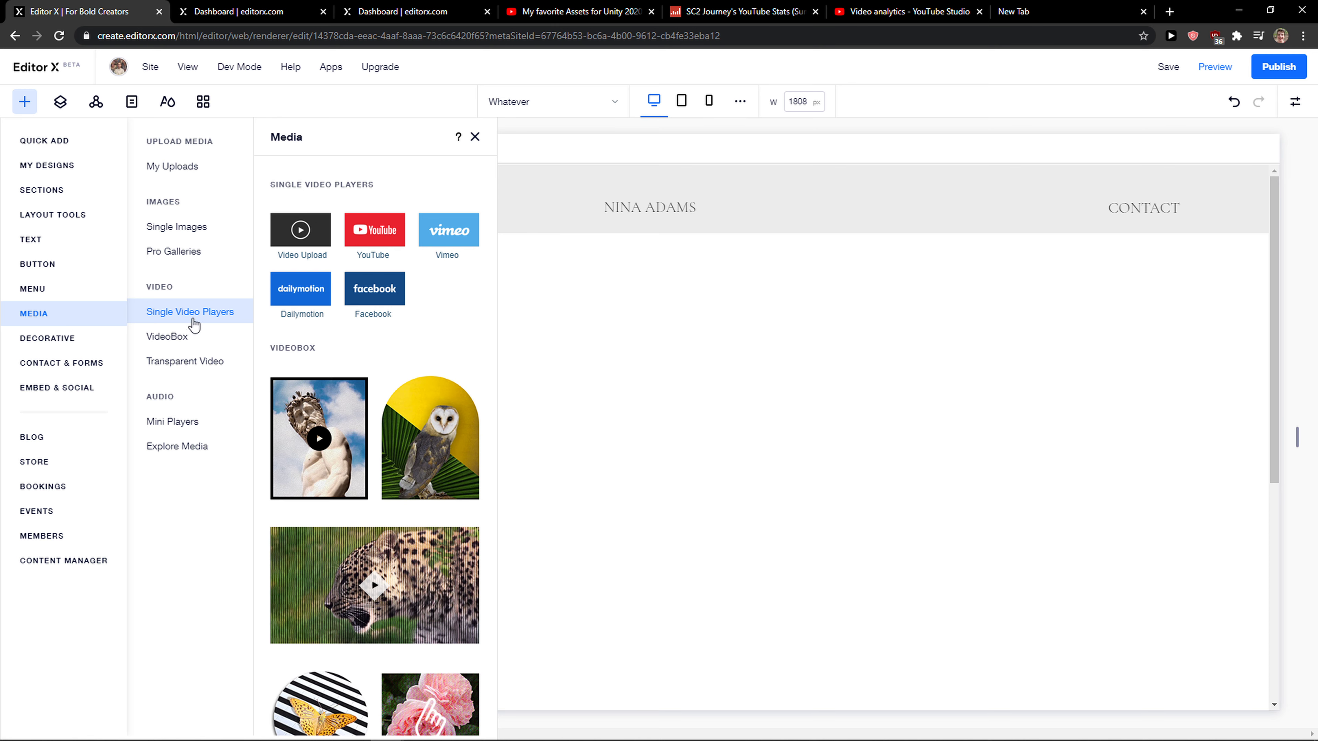
click(47, 338)
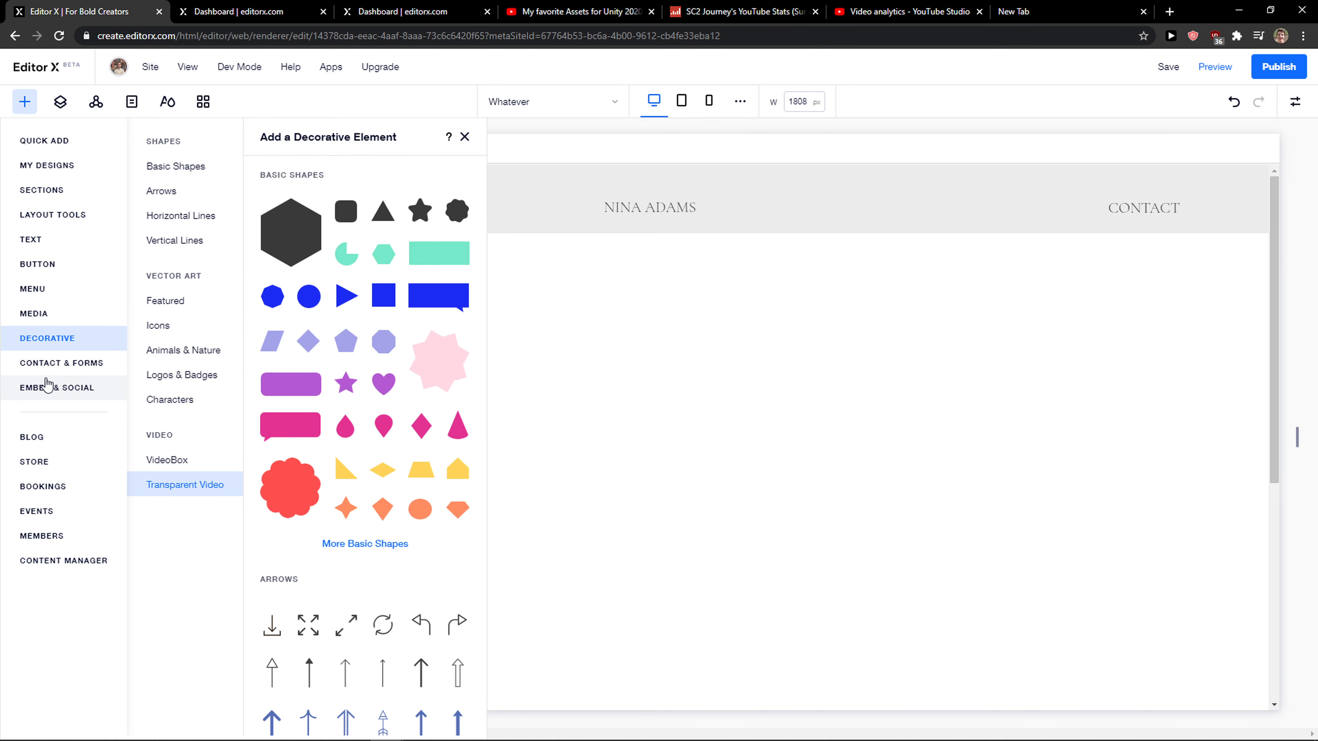
click(57, 387)
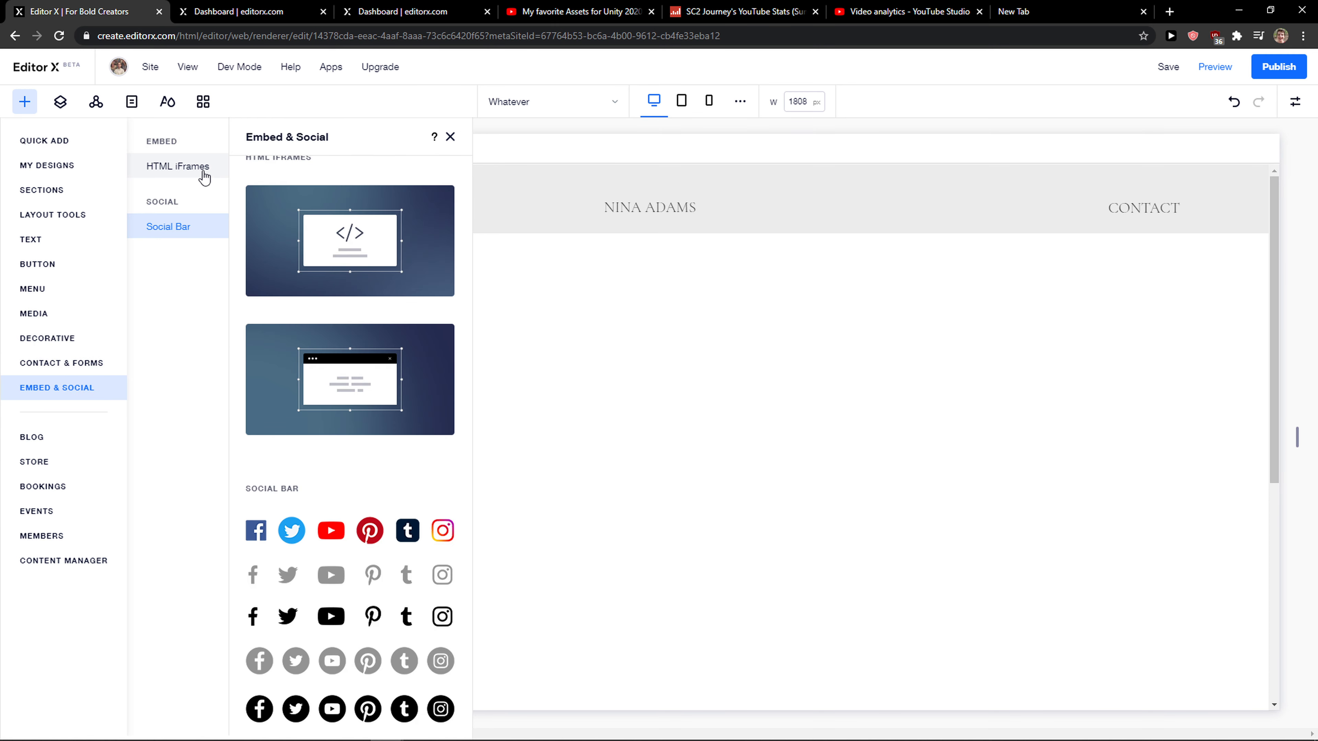
click(177, 165)
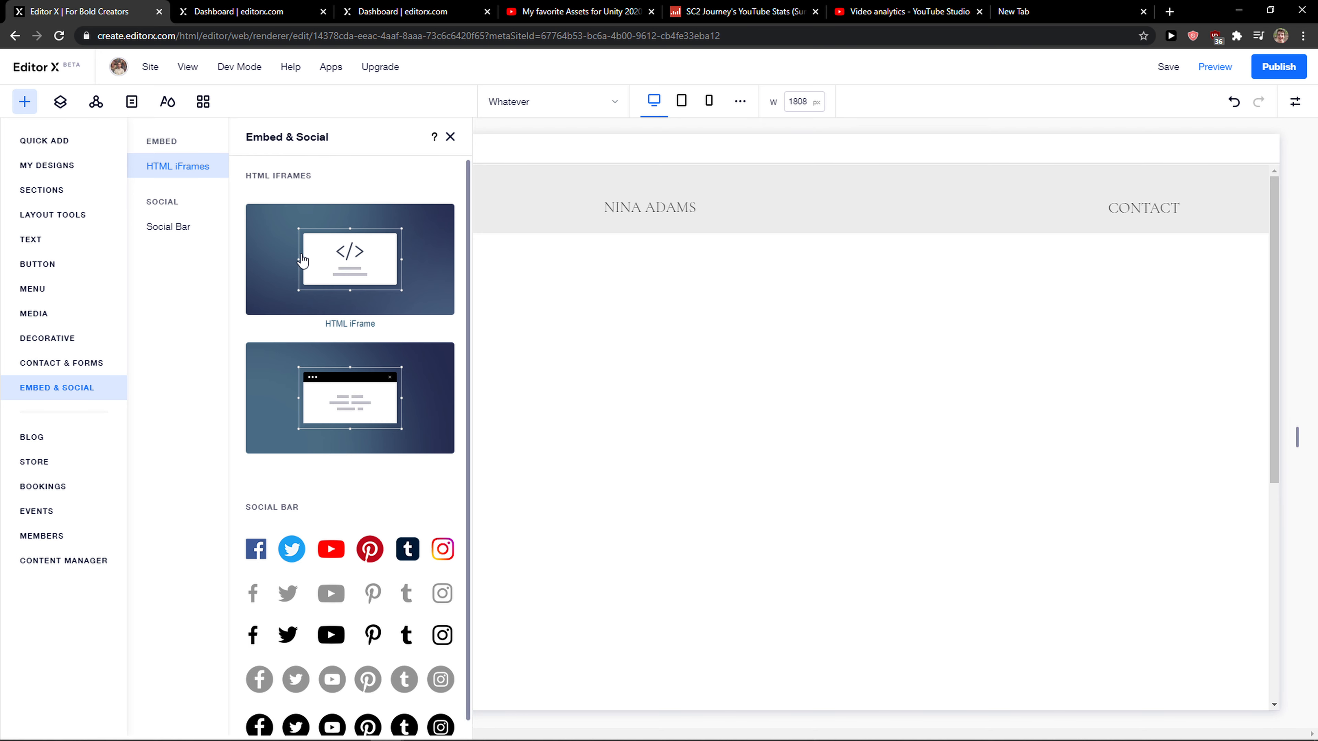
click(349, 259)
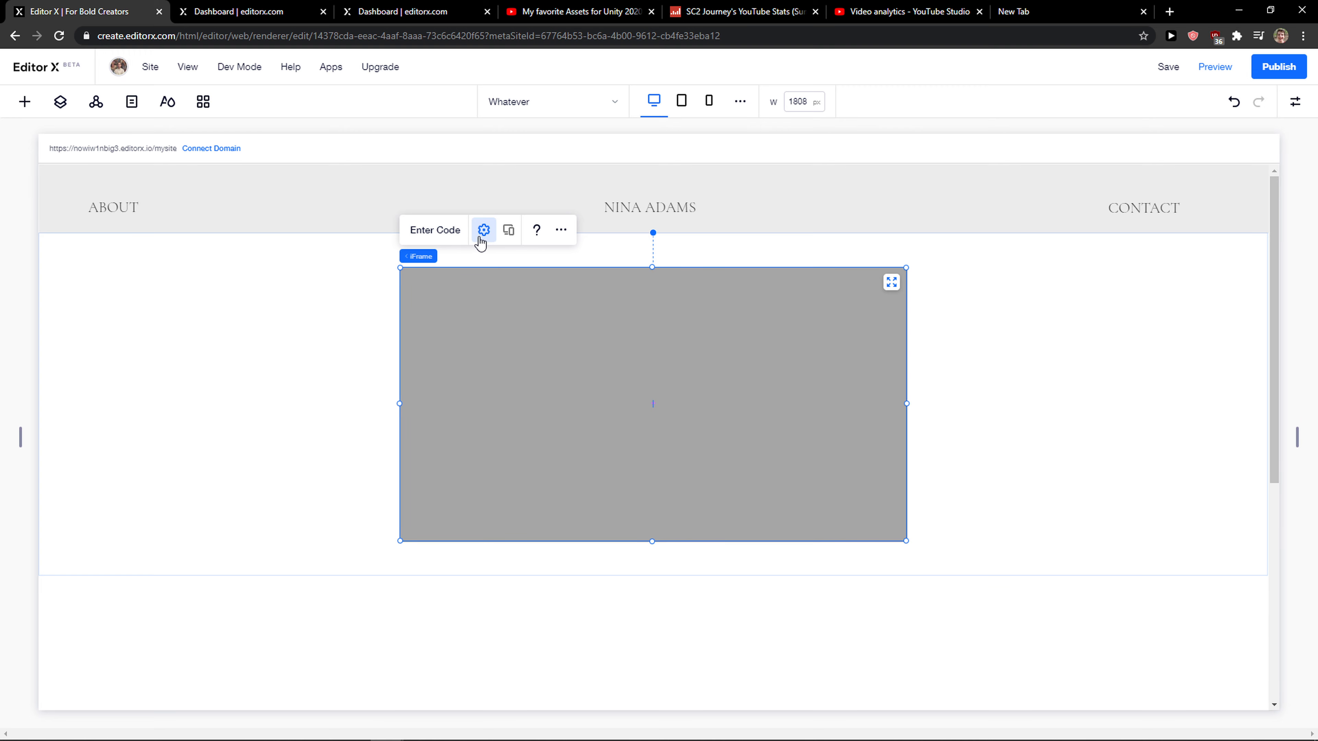
In the iFrame's HTML Settings, try Website Address then choose the Code option
click(483, 230)
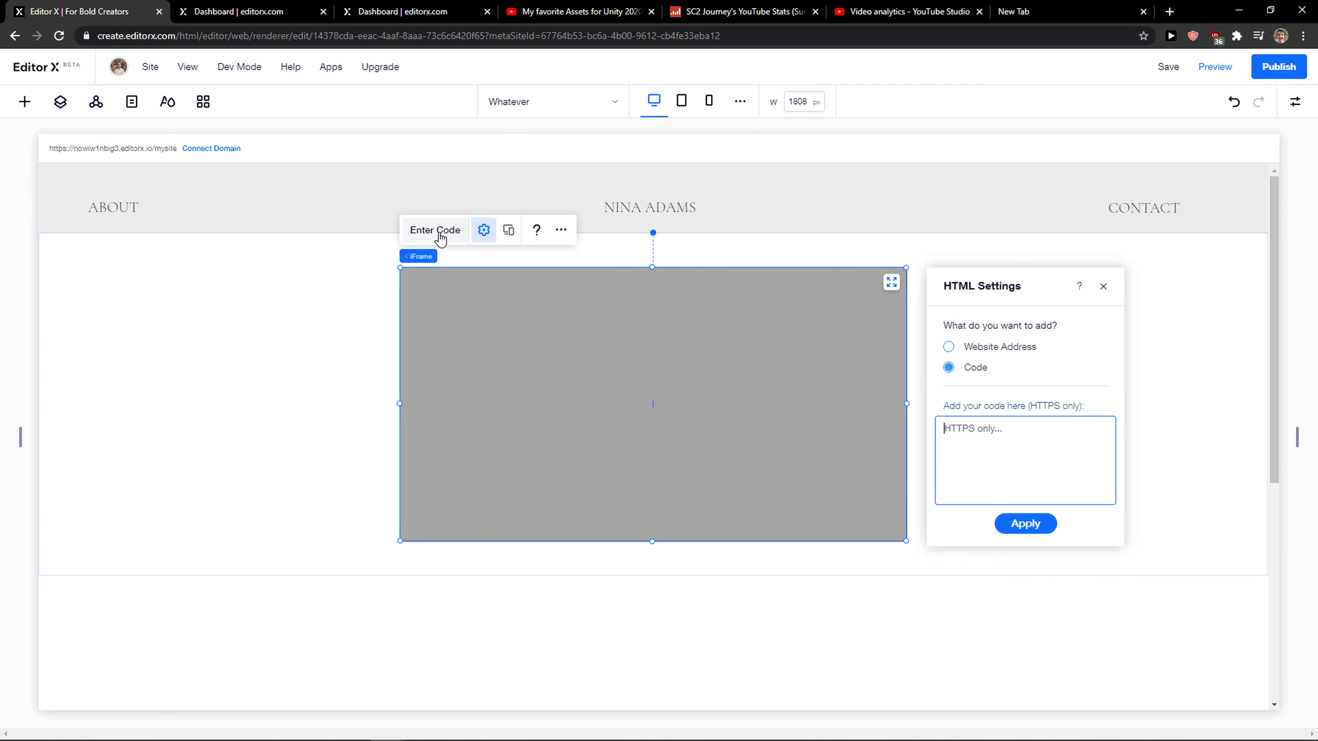
click(948, 346)
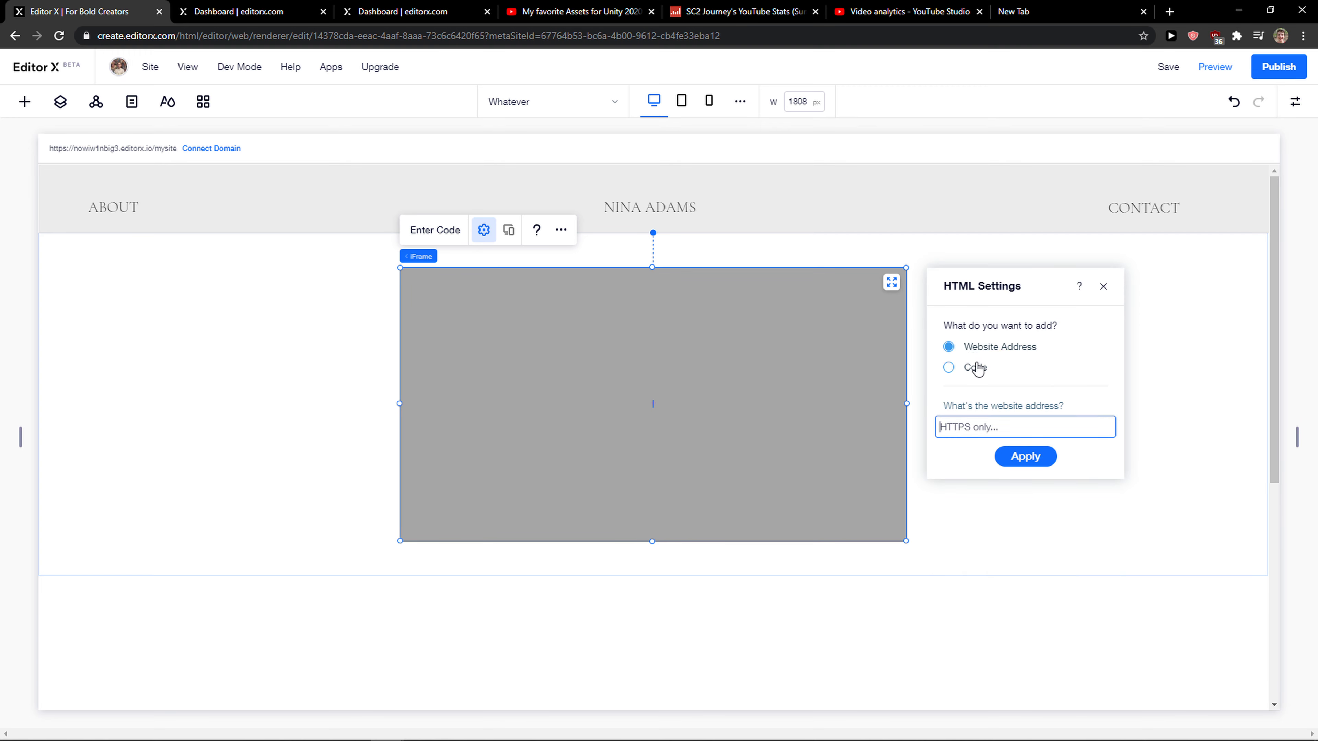
click(948, 367)
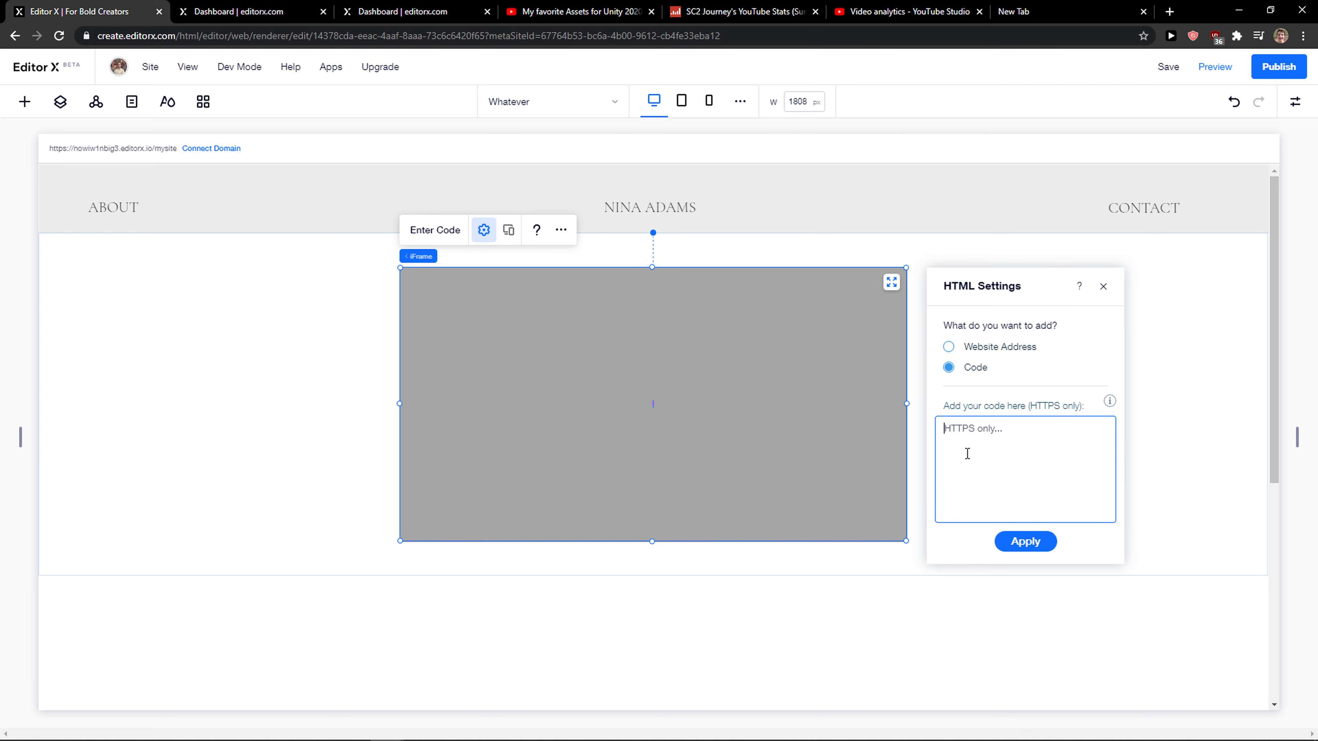